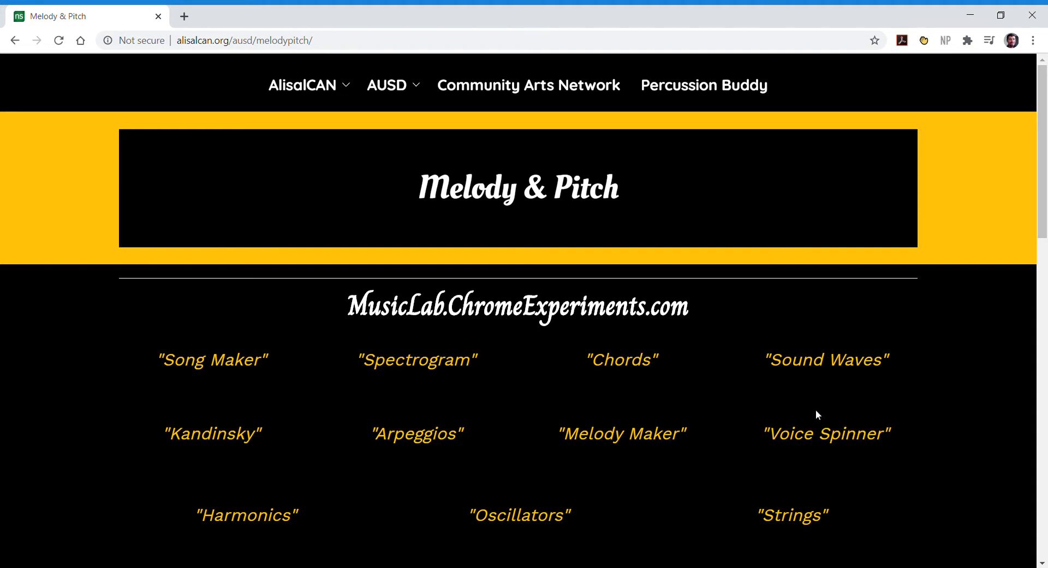
{"action": "mouse_move", "coordinate": [806, 384]}
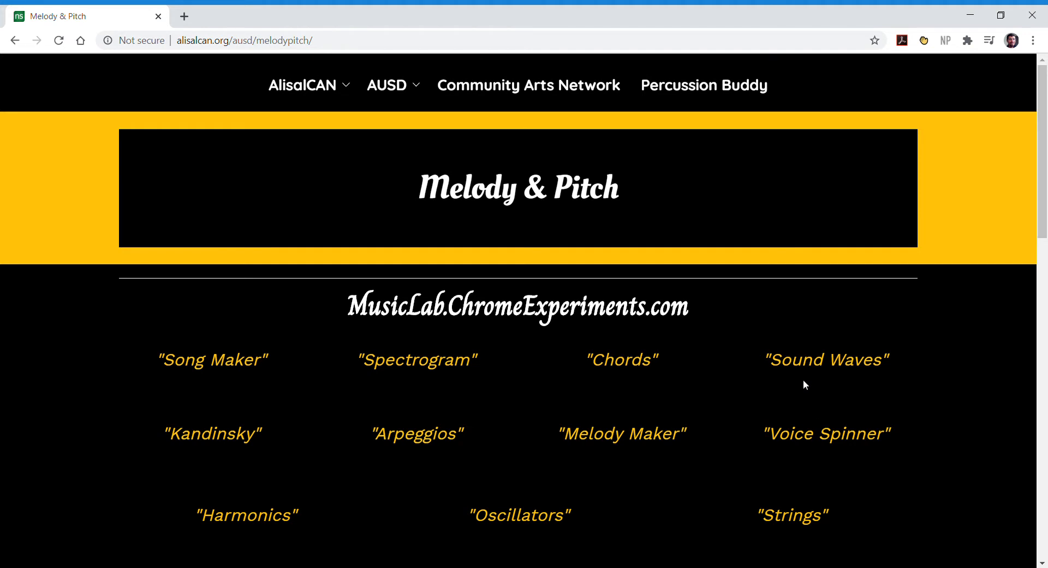
{"action": "mouse_move", "coordinate": [841, 329]}
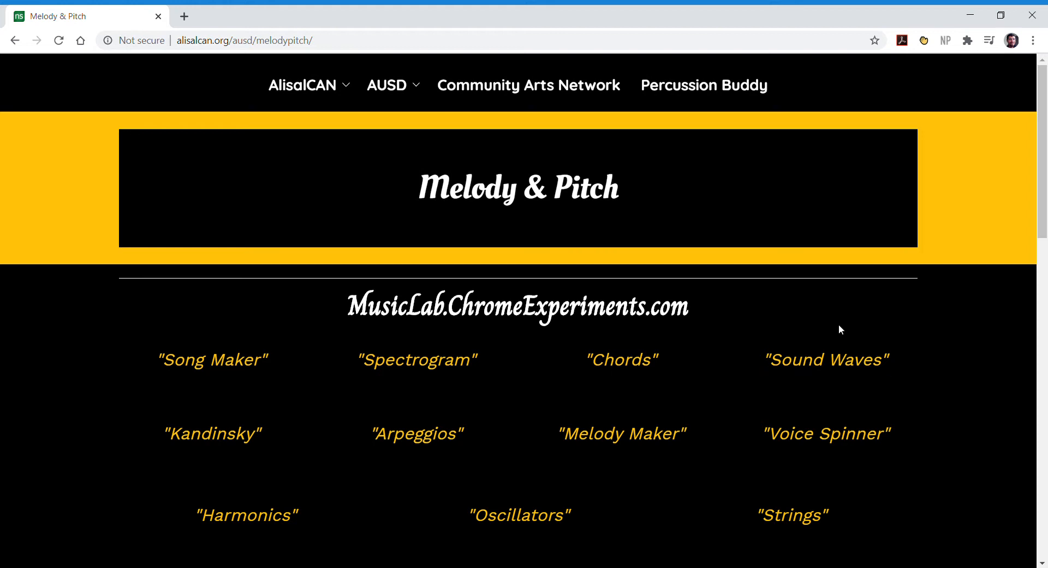
{"action": "mouse_move", "coordinate": [367, 376]}
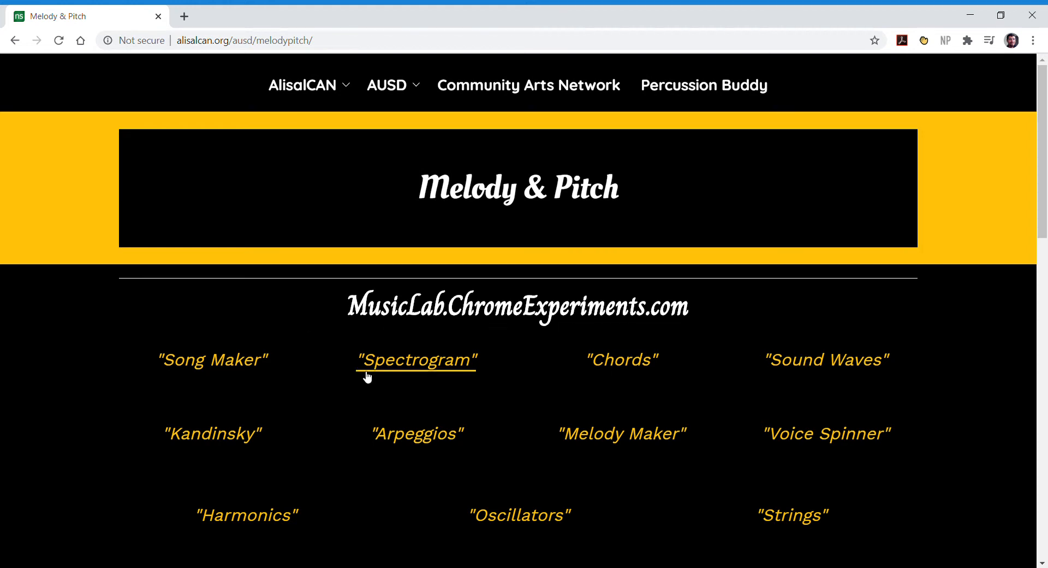
{"action": "mouse_move", "coordinate": [592, 369]}
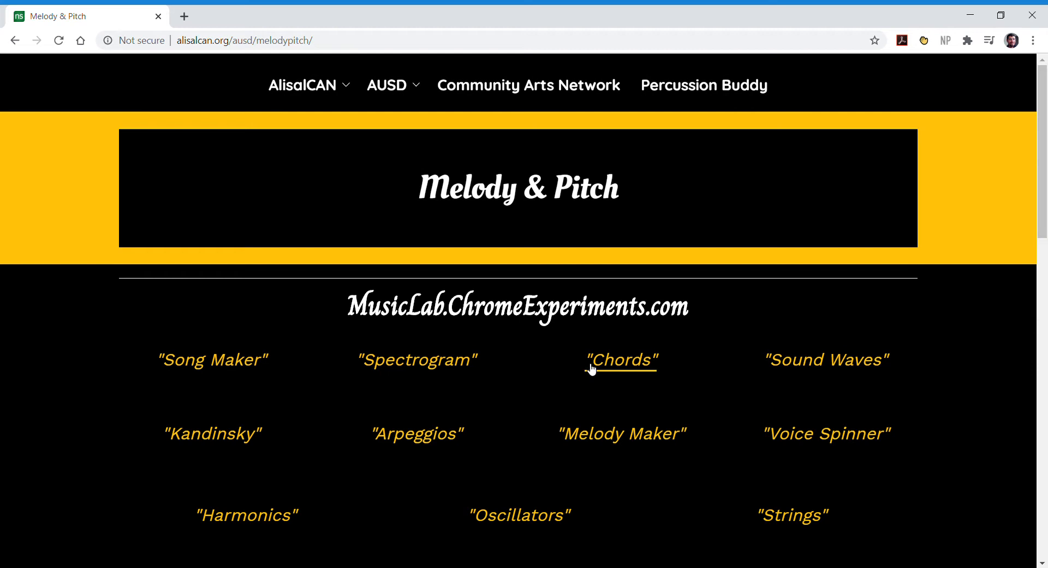
{"action": "mouse_move", "coordinate": [866, 381]}
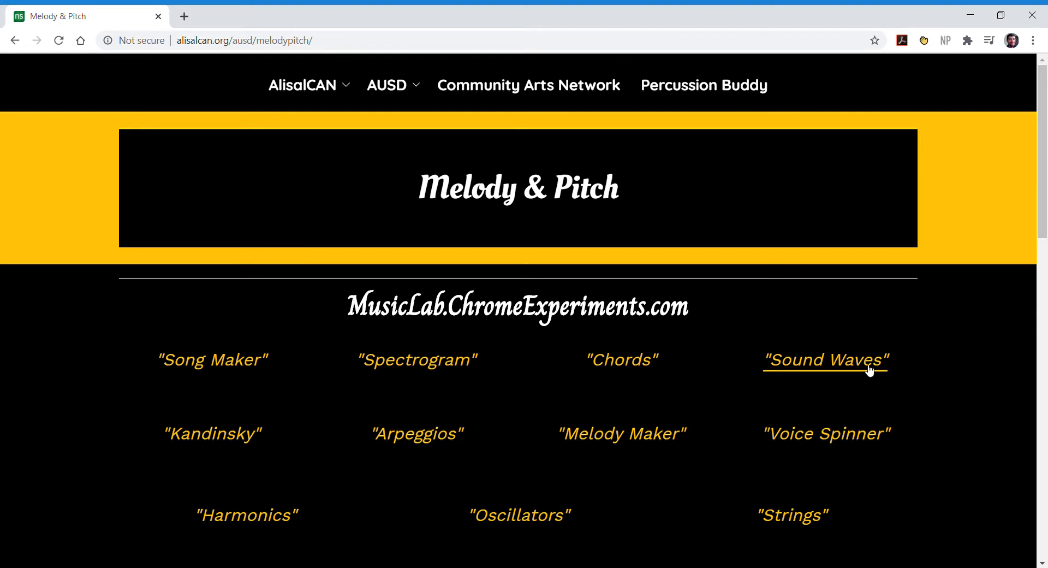
Step: Open the Sound Waves experiment from Chrome Music Lab
{"action": "left_click", "coordinate": [828, 360]}
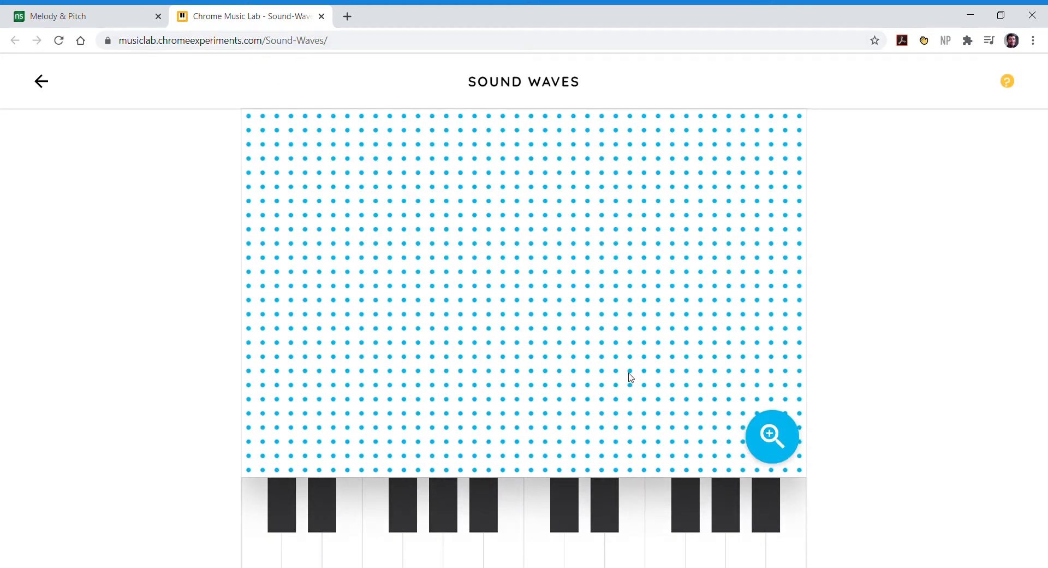
{"action": "mouse_move", "coordinate": [268, 534]}
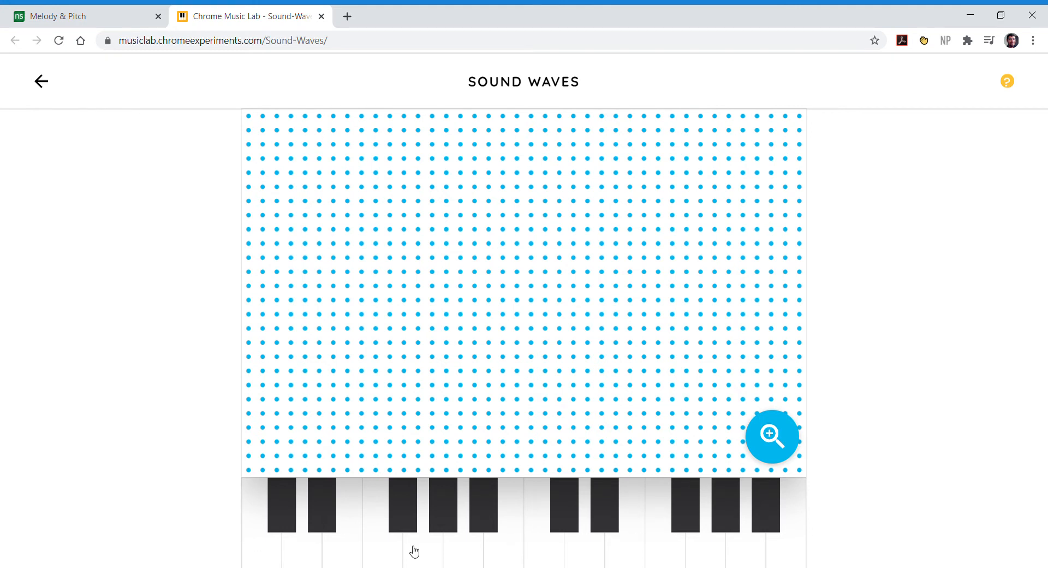
{"action": "mouse_move", "coordinate": [273, 540]}
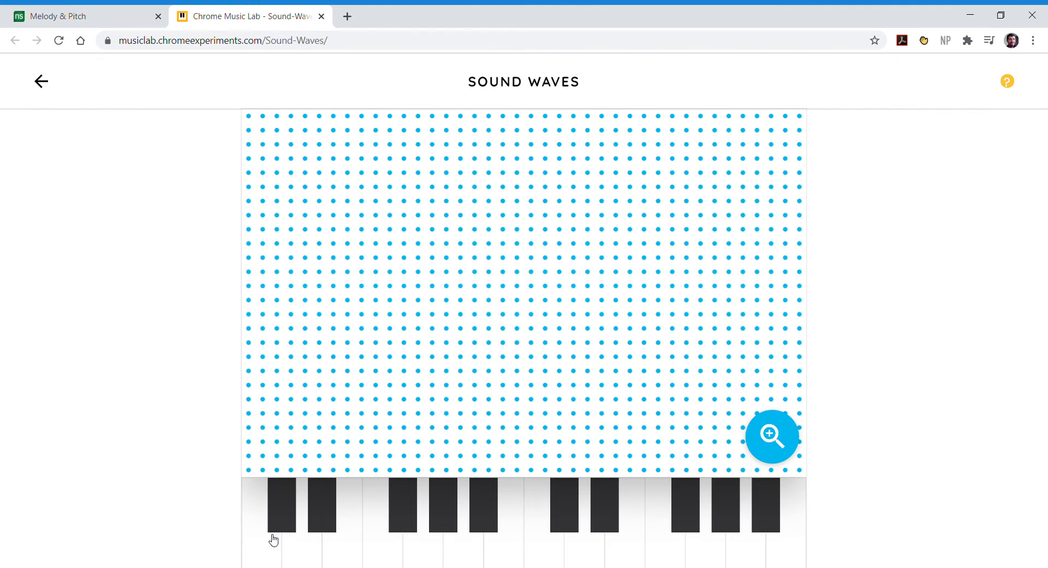
{"action": "mouse_move", "coordinate": [266, 554]}
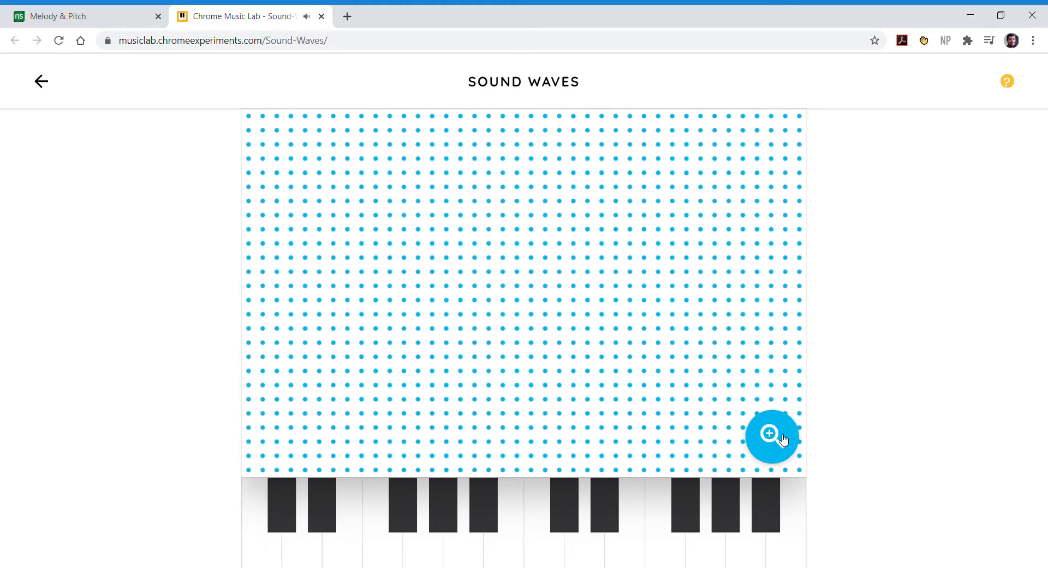
Step: Zoom into the dot grid to reveal a red waveform line
{"action": "left_click", "coordinate": [772, 436]}
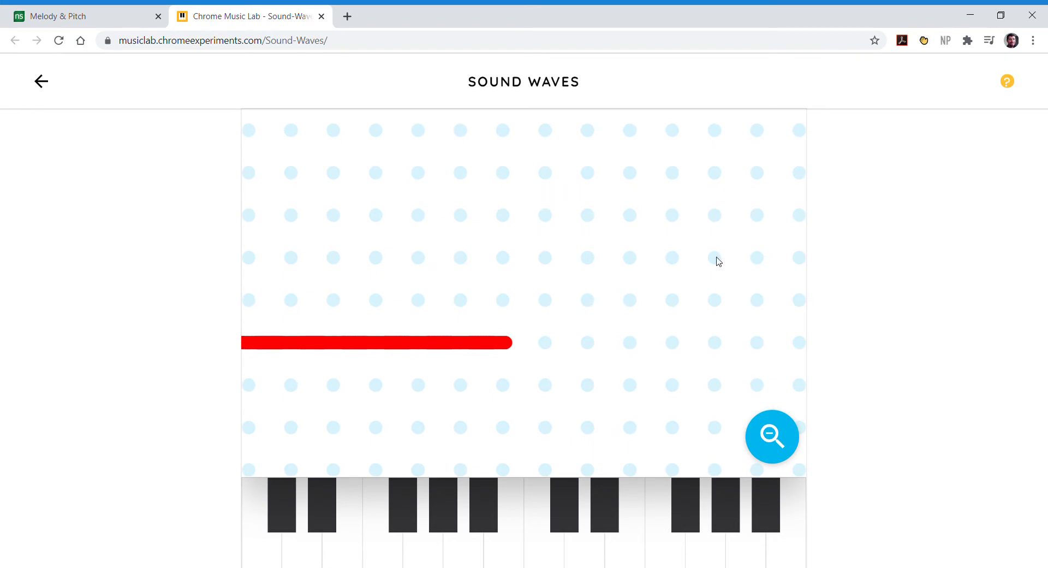
{"action": "mouse_move", "coordinate": [510, 352]}
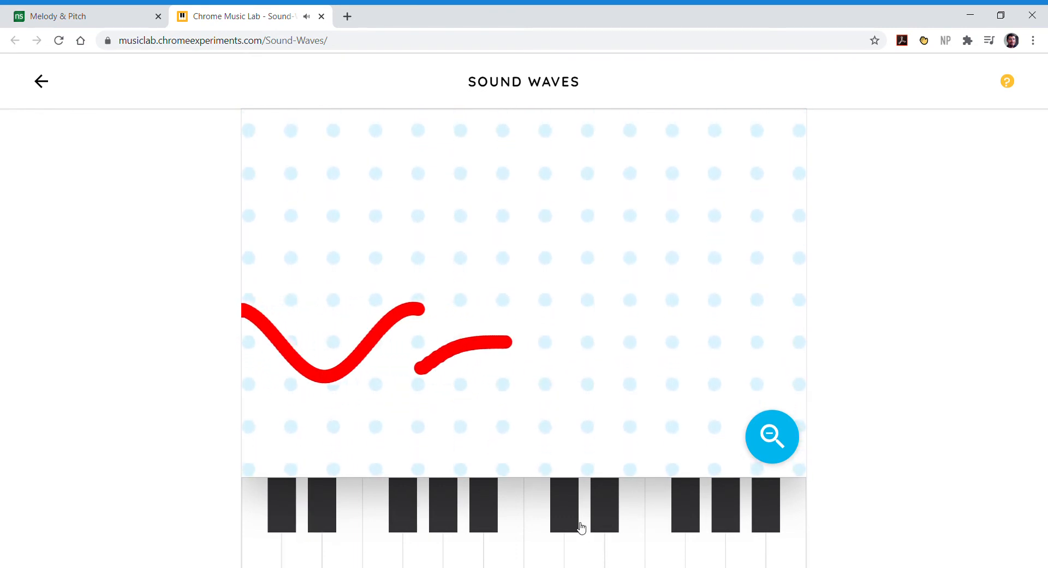
Step: Play three piano keys of different pitches and compare their red waveforms
{"action": "left_click", "coordinate": [564, 521]}
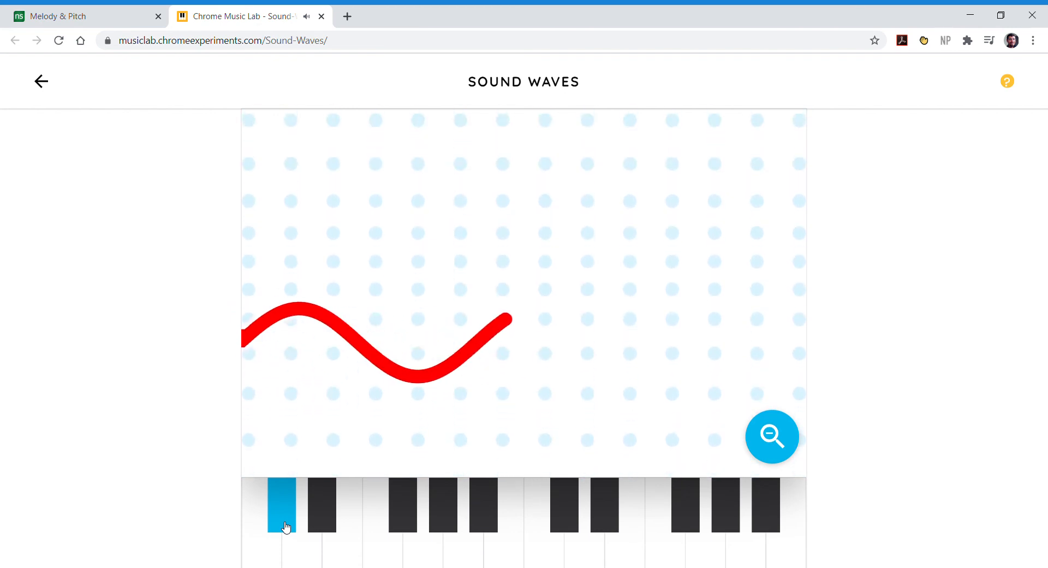
{"action": "left_click", "coordinate": [301, 554]}
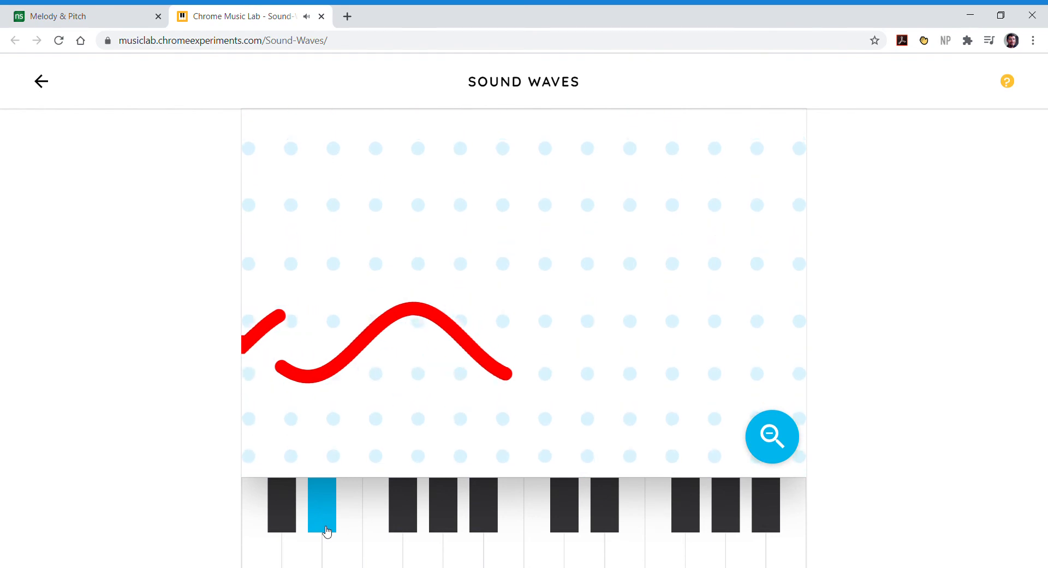
{"action": "left_click", "coordinate": [742, 553]}
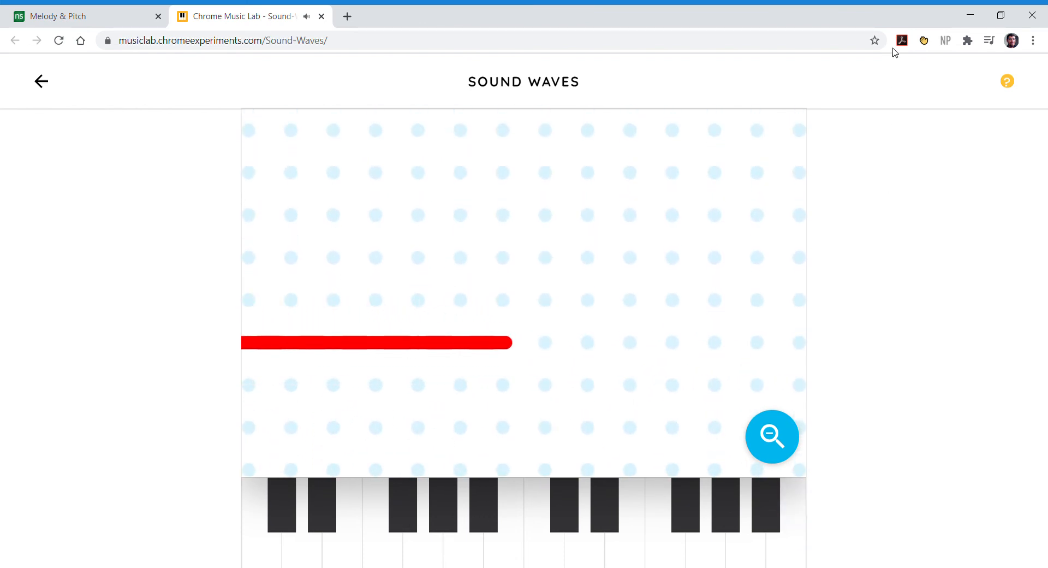
{"action": "mouse_move", "coordinate": [984, 98]}
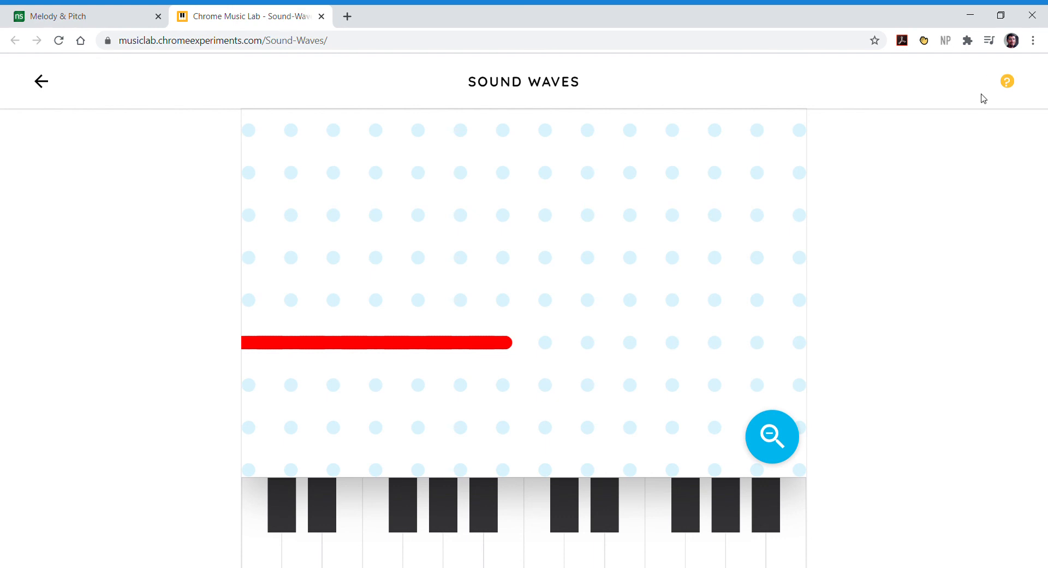